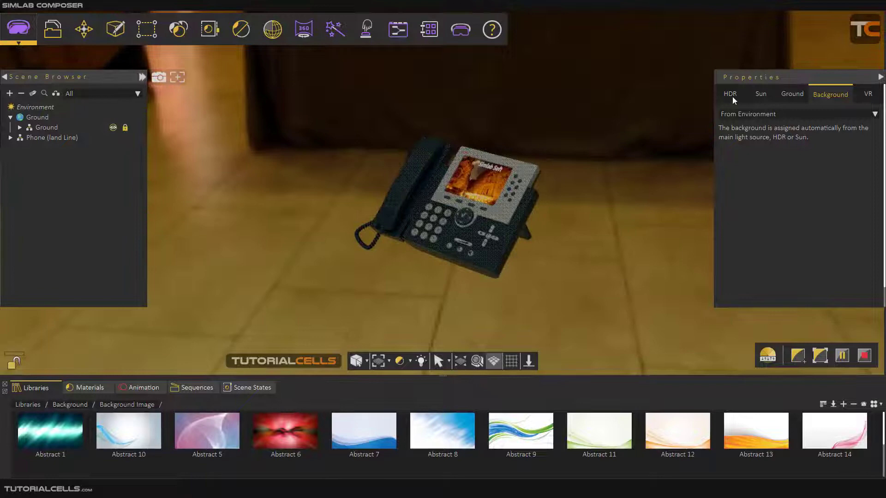
Keep the indoor room HDRI as the environment and return to the Background settings.
click(729, 94)
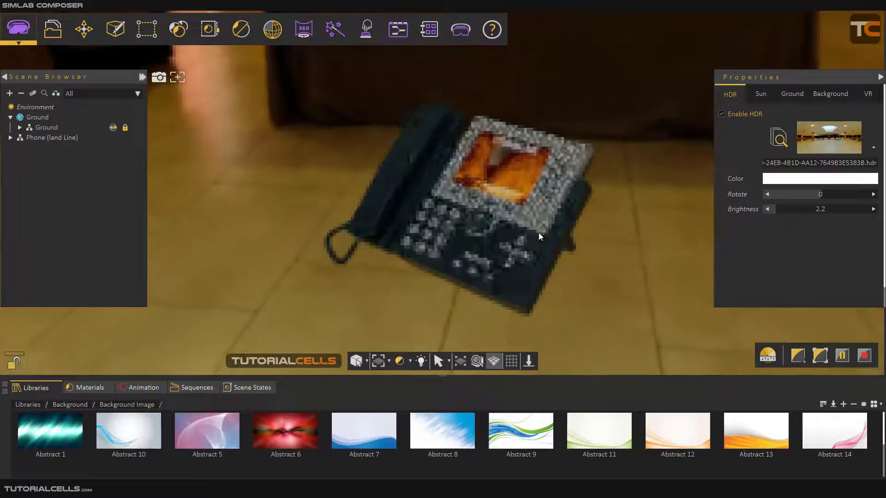
click(829, 94)
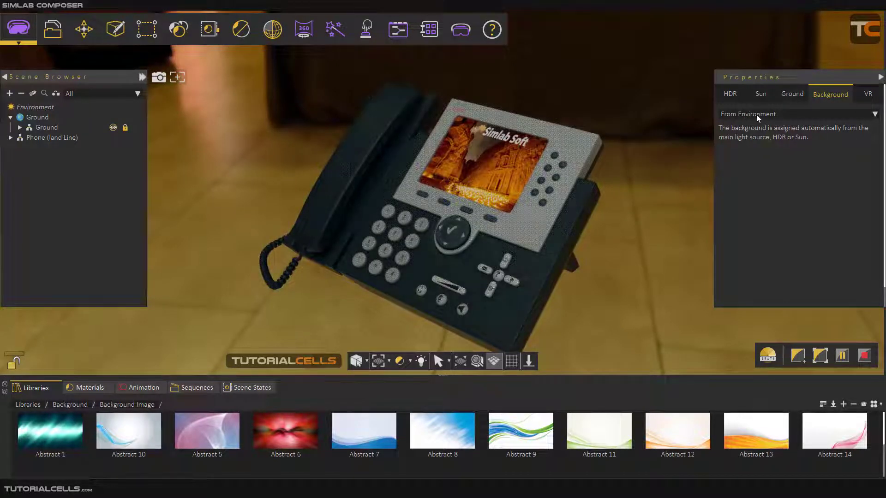
click(730, 94)
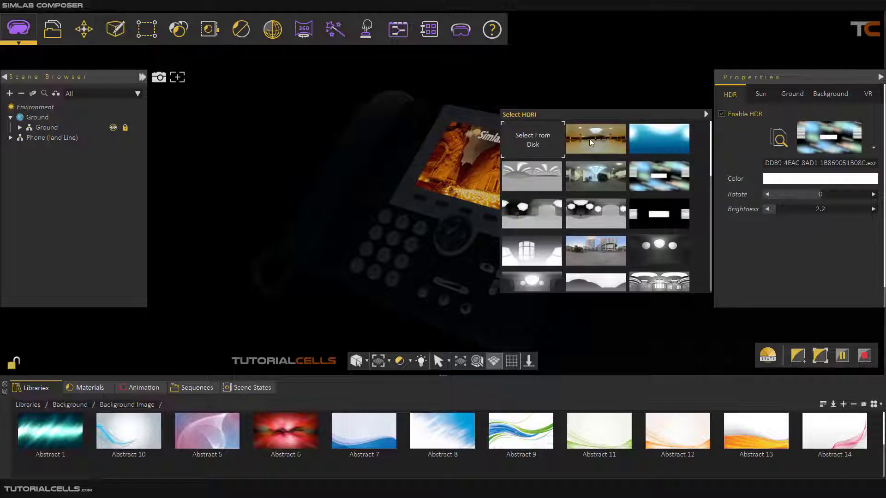
click(595, 139)
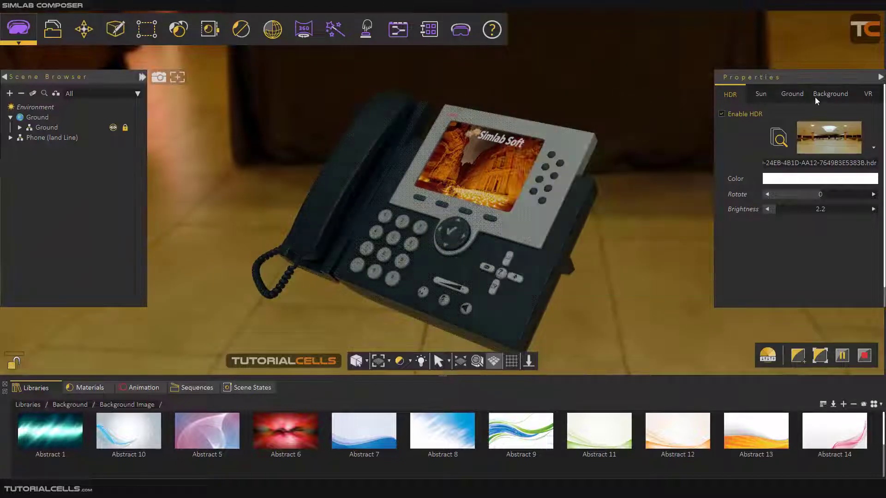
click(829, 94)
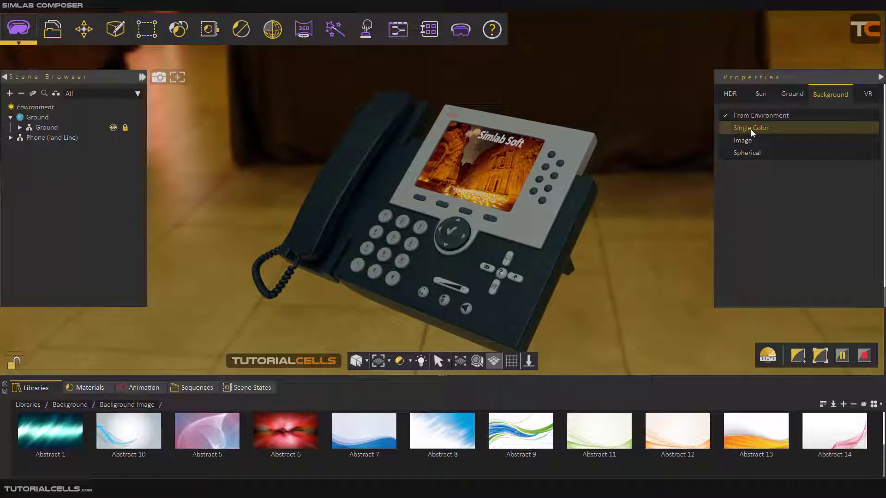
Switch the background to a plain grey Single Color instead of the environment.
click(751, 127)
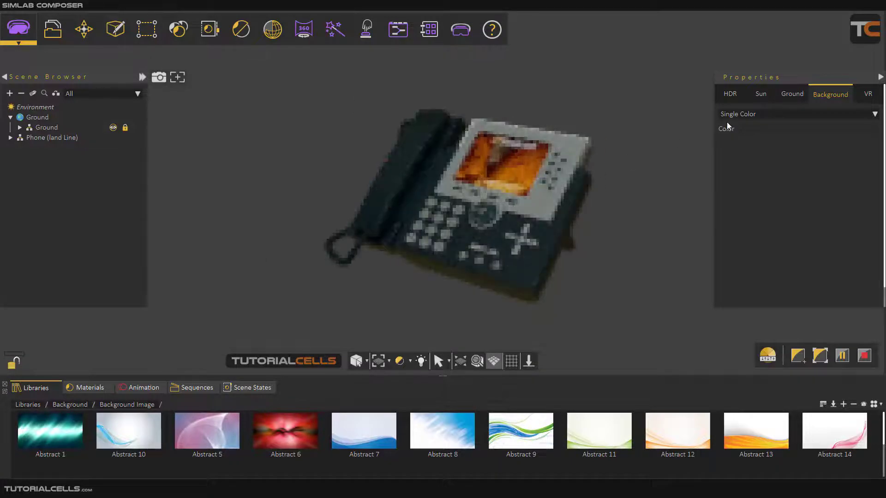
click(726, 128)
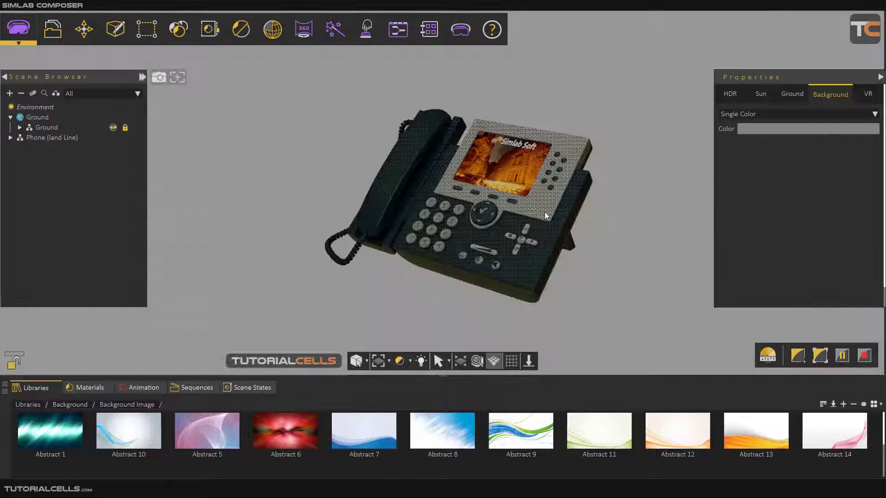
click(808, 129)
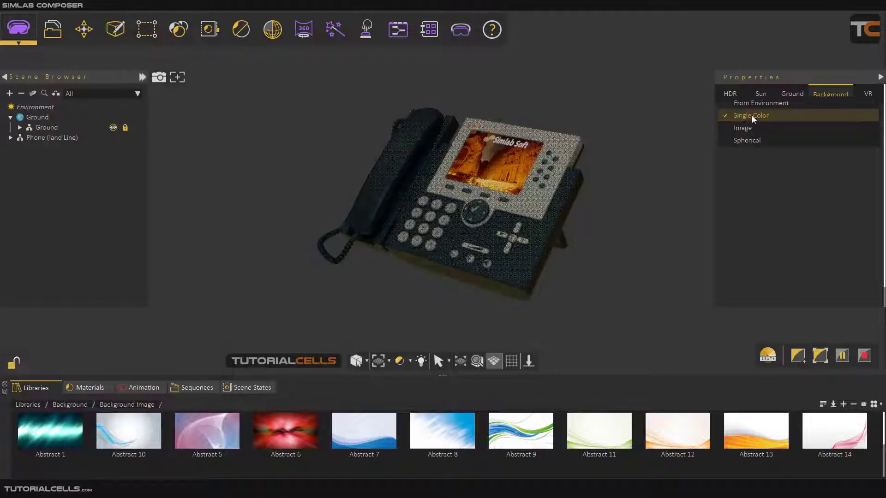
Use the red Abstract 6 library image as the scene background.
click(742, 127)
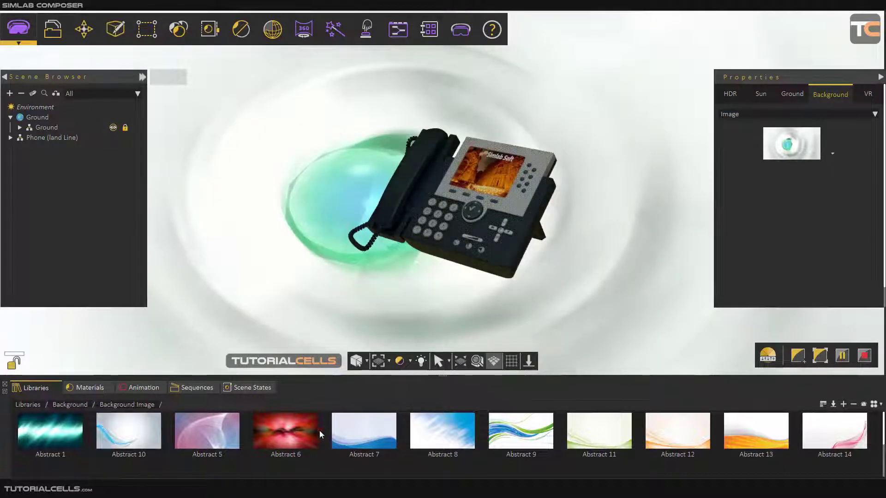
click(285, 431)
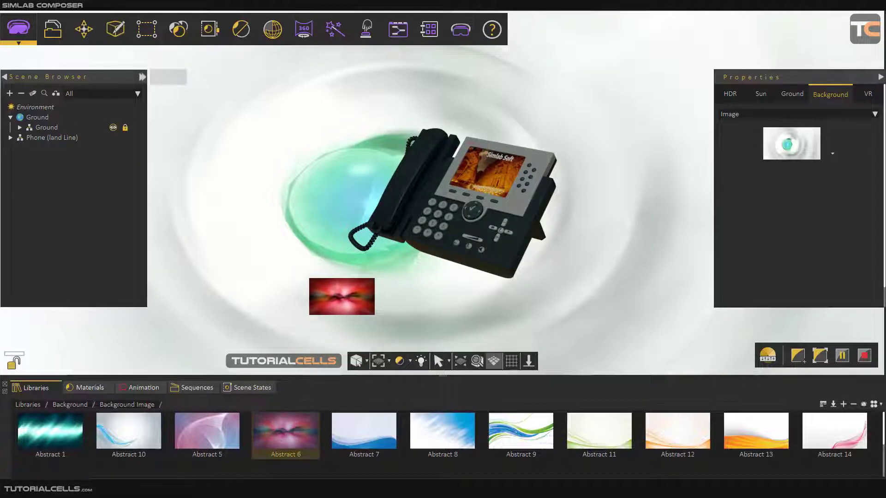
double_click(285, 431)
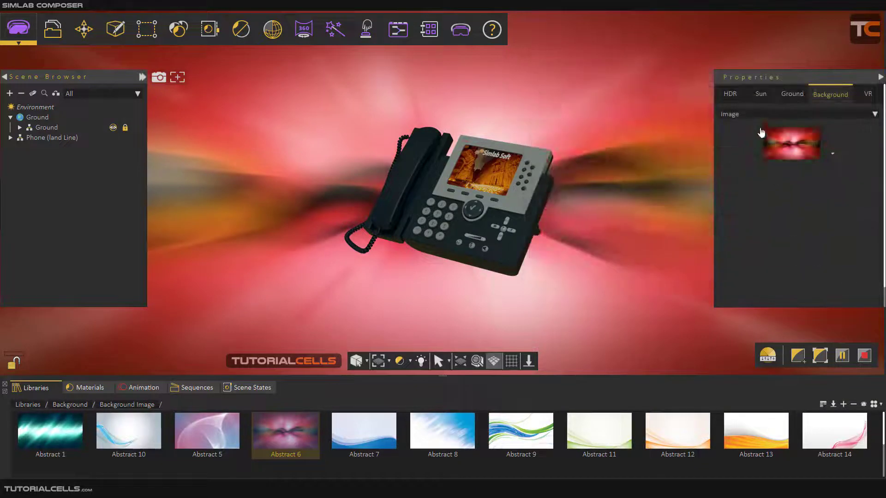
click(873, 115)
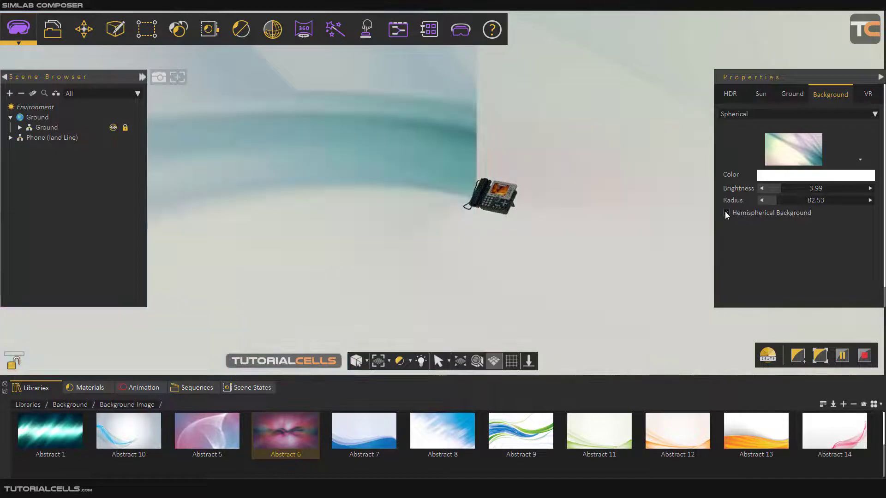
Turn on Hemispherical Background for the spherical backdrop.
click(726, 212)
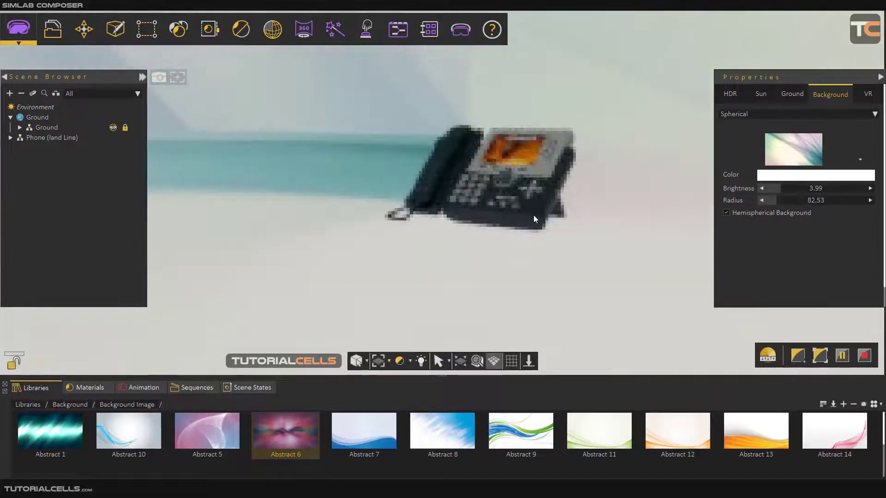
Turn Hemispherical Background off again.
click(726, 212)
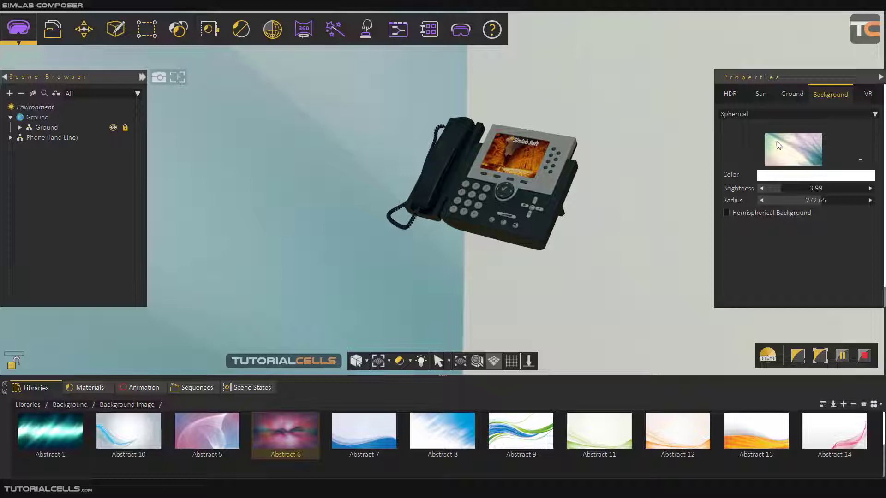
Load the red abstract plate image from file as the spherical background.
click(793, 150)
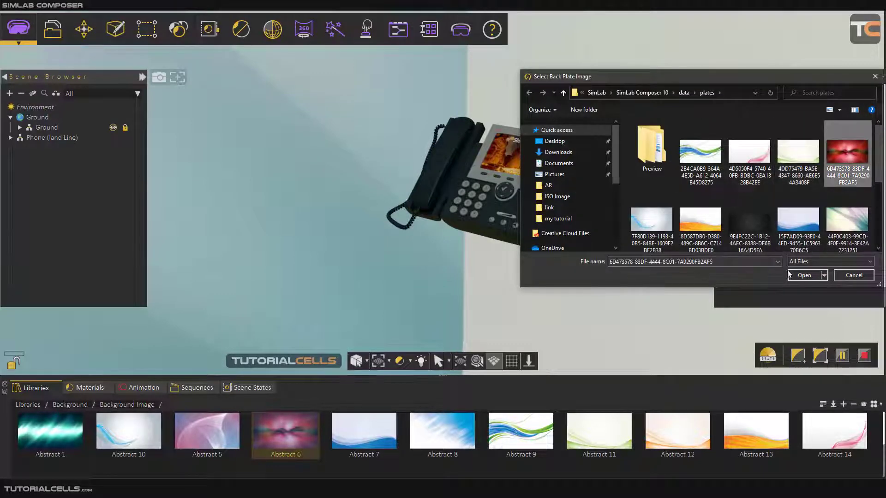
click(804, 275)
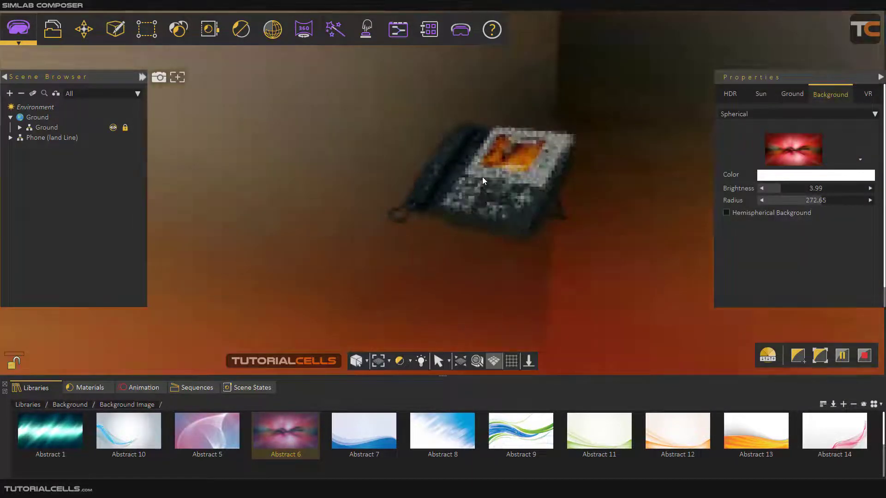